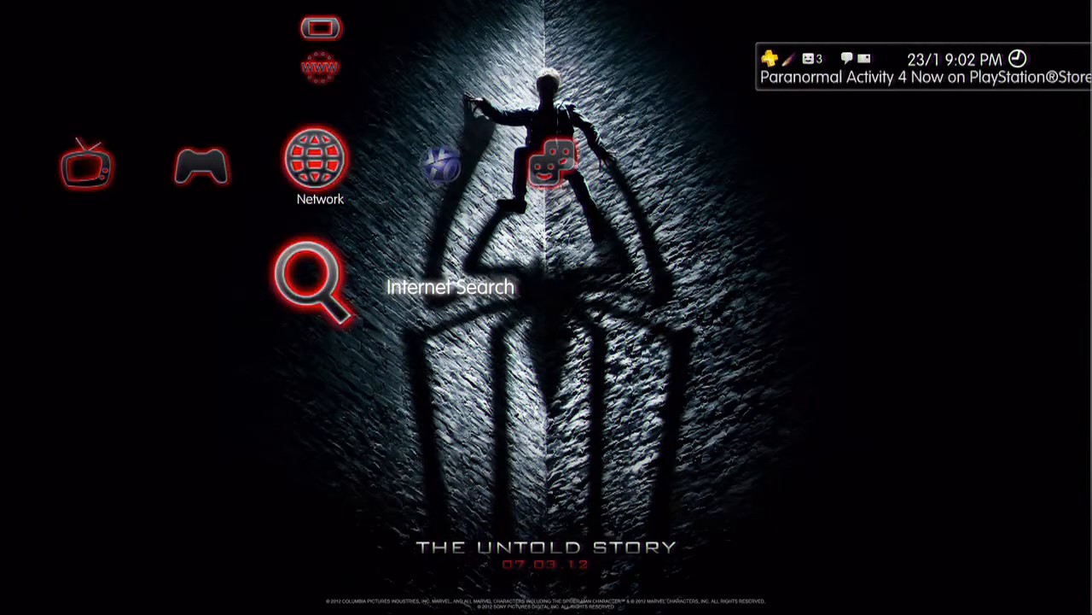
Highlight the Internet Browser entry in the XMB Network column
scroll(down, 3)
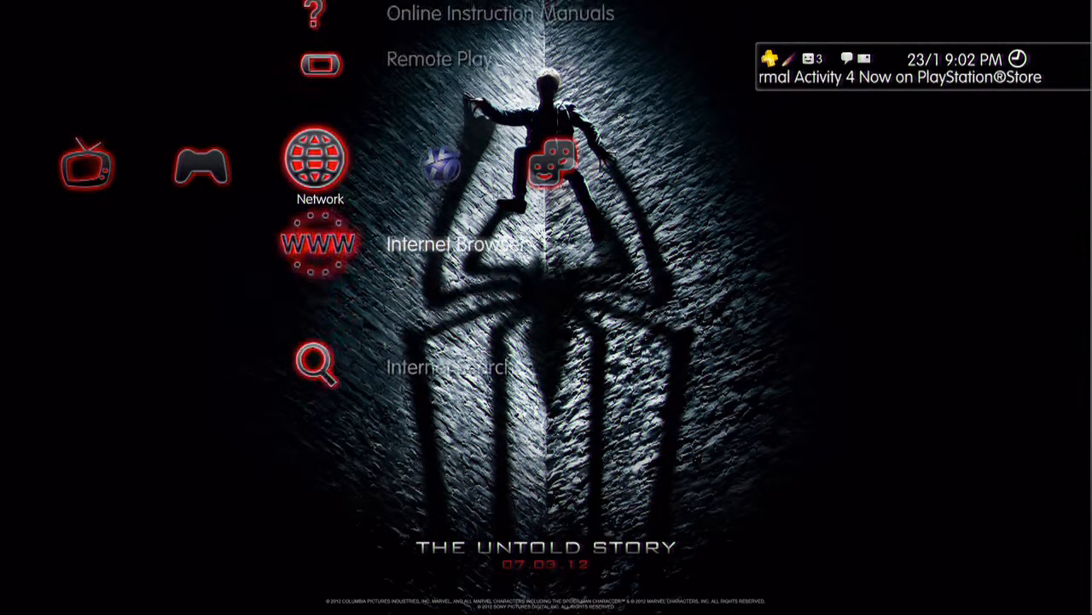
key(Right)
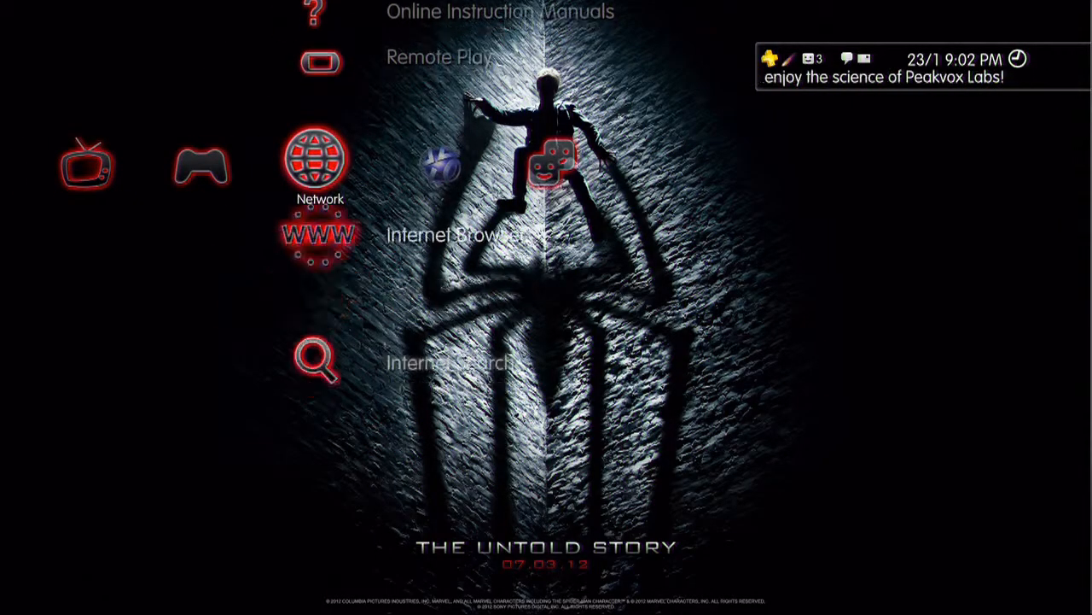
click(318, 359)
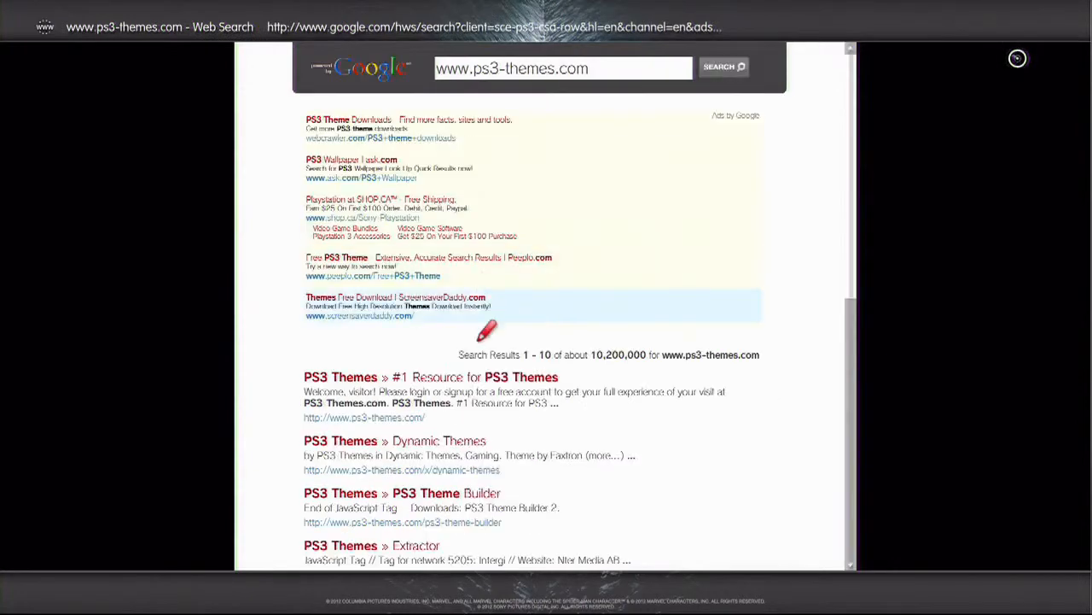
triple_click(563, 68)
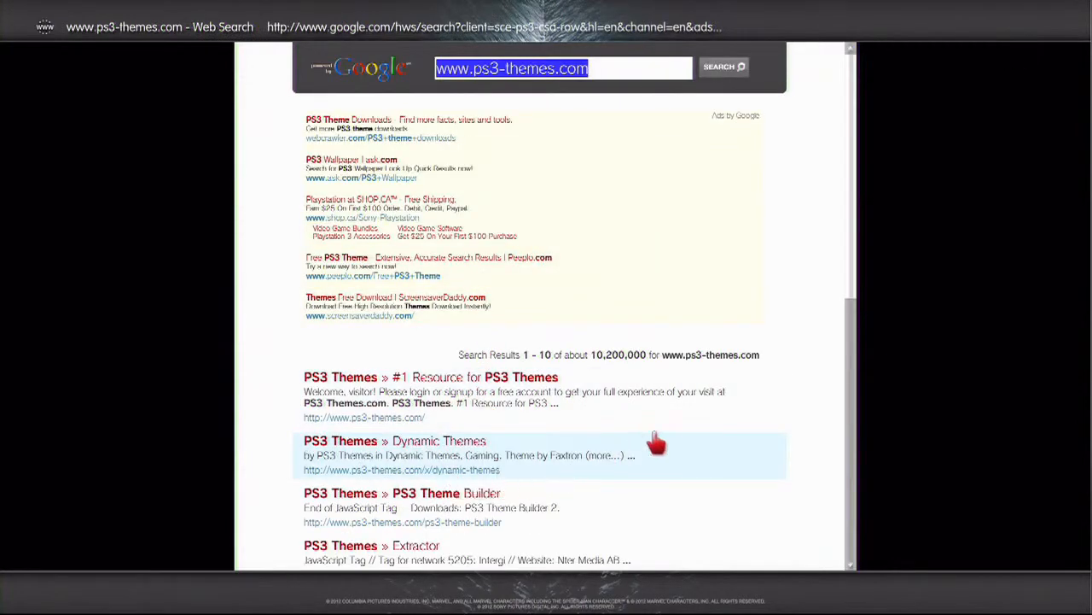
mouse_move(282, 384)
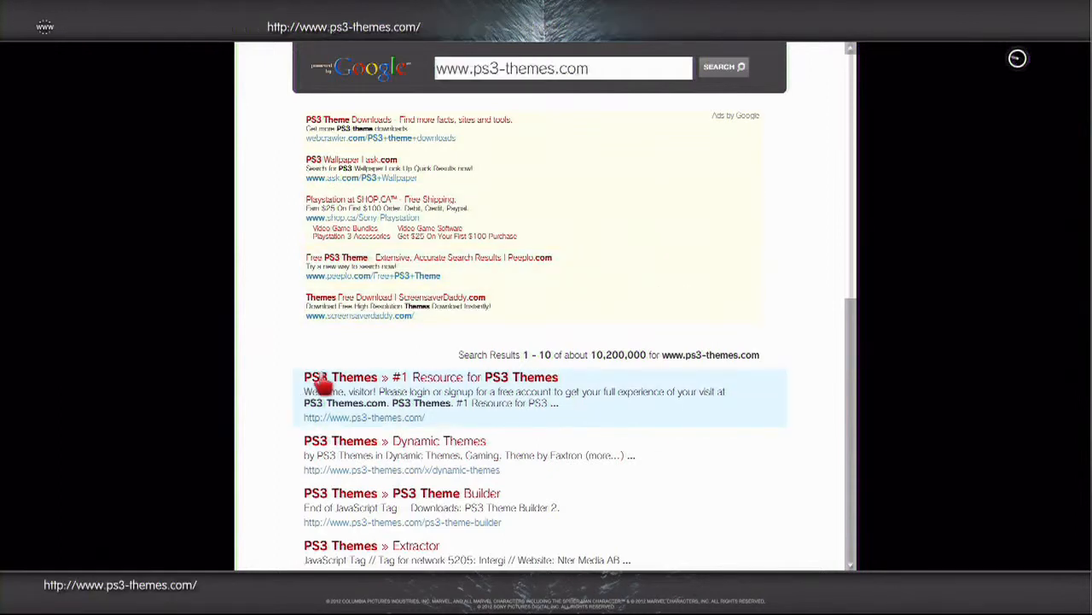
Go to PS3-Themes.com and search the site for "black ops 2" themes
click(342, 377)
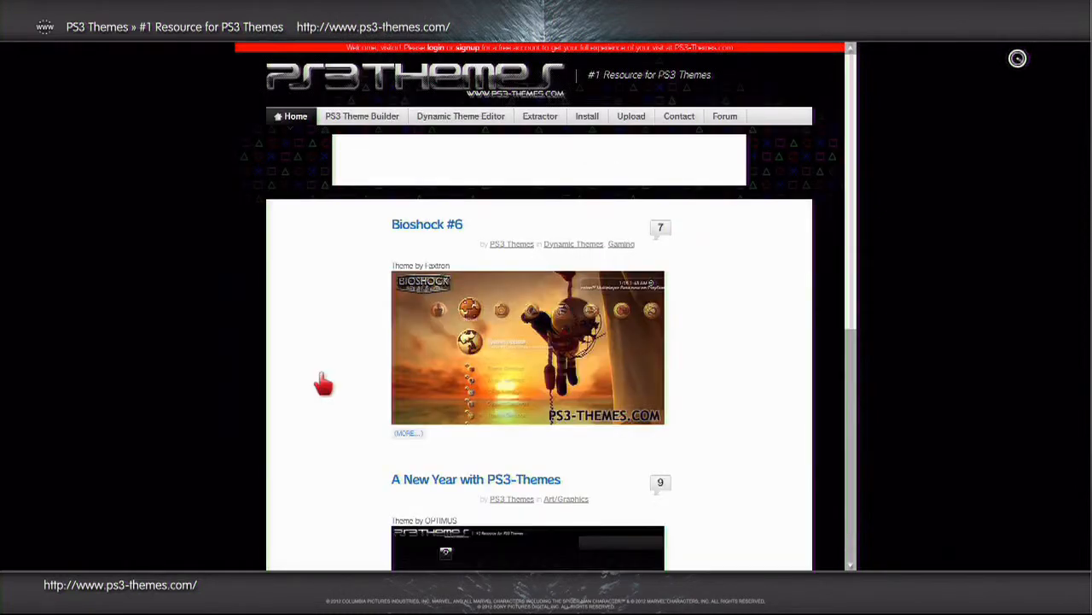
mouse_move(377, 367)
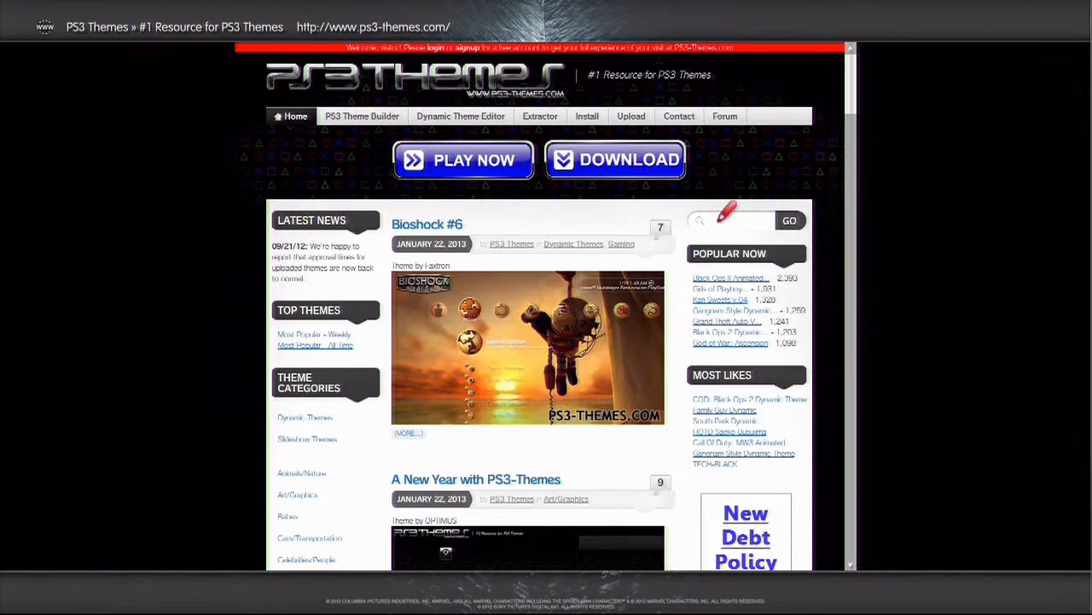
click(730, 221)
text(black ops 2)
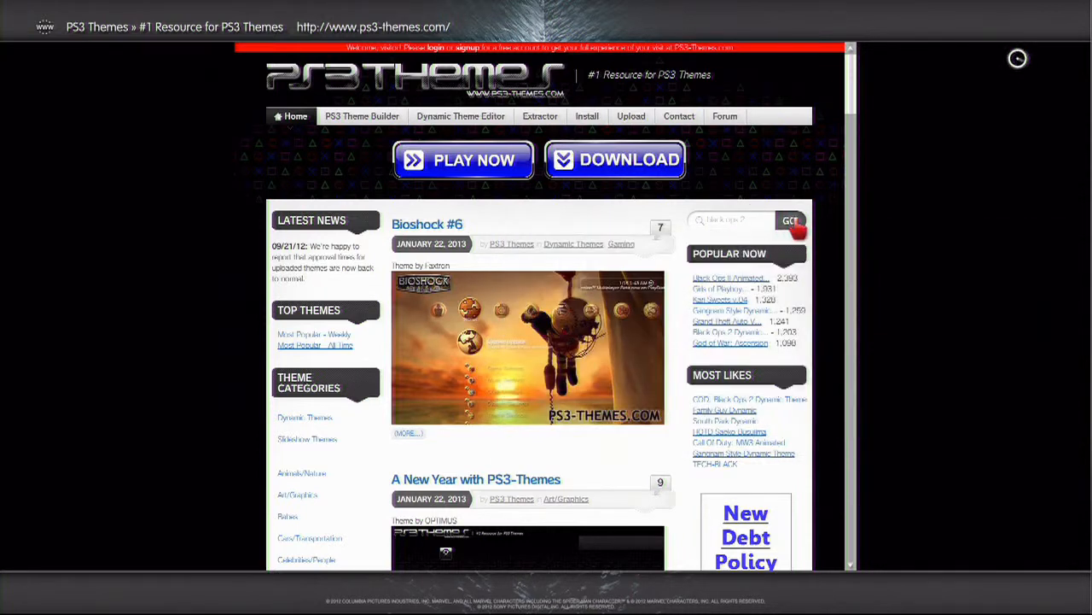
click(789, 220)
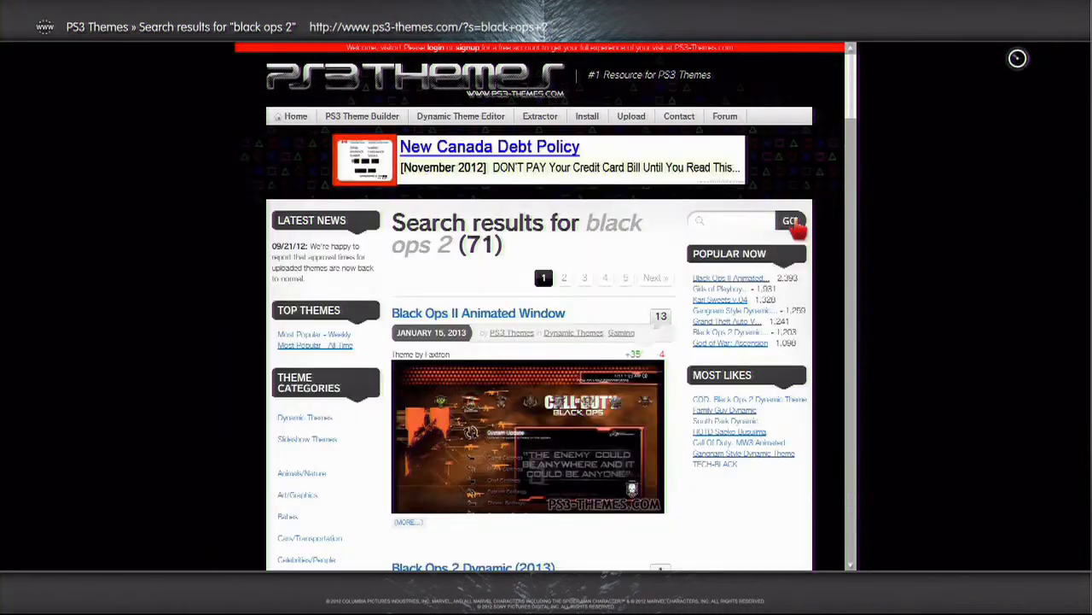
Scroll down the black ops 2 results past several listings to the BO zombies theme
scroll(down, 3)
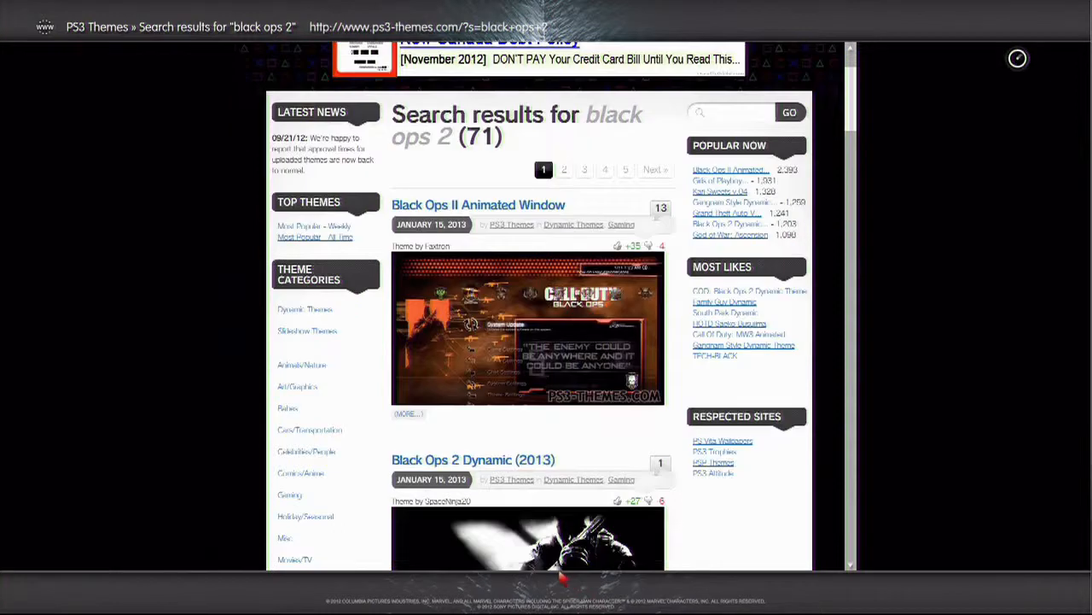
scroll(down, 3)
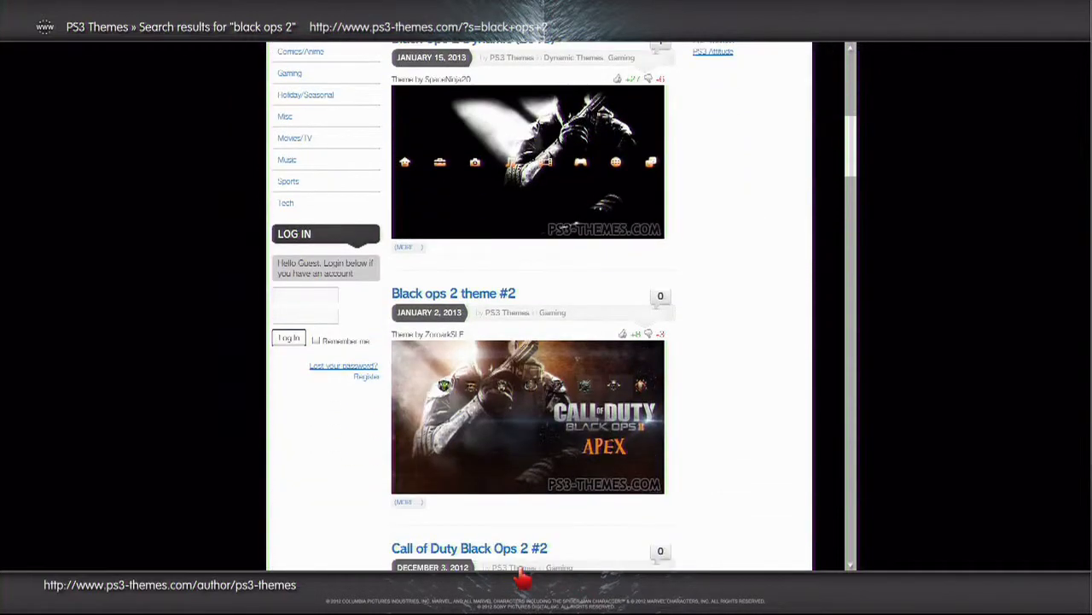
scroll(down, 3)
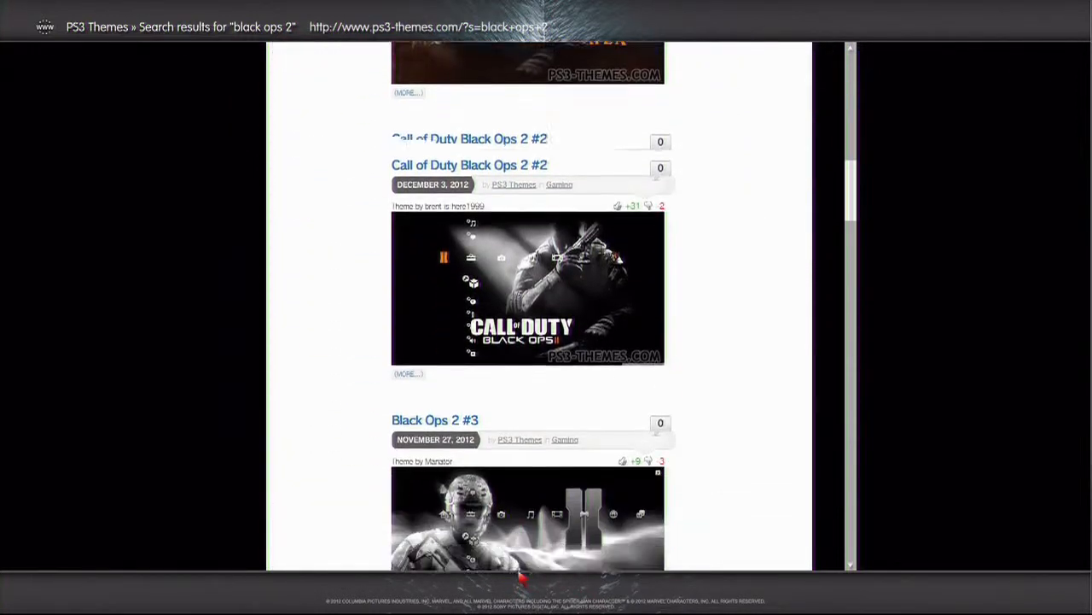
scroll(down, 3)
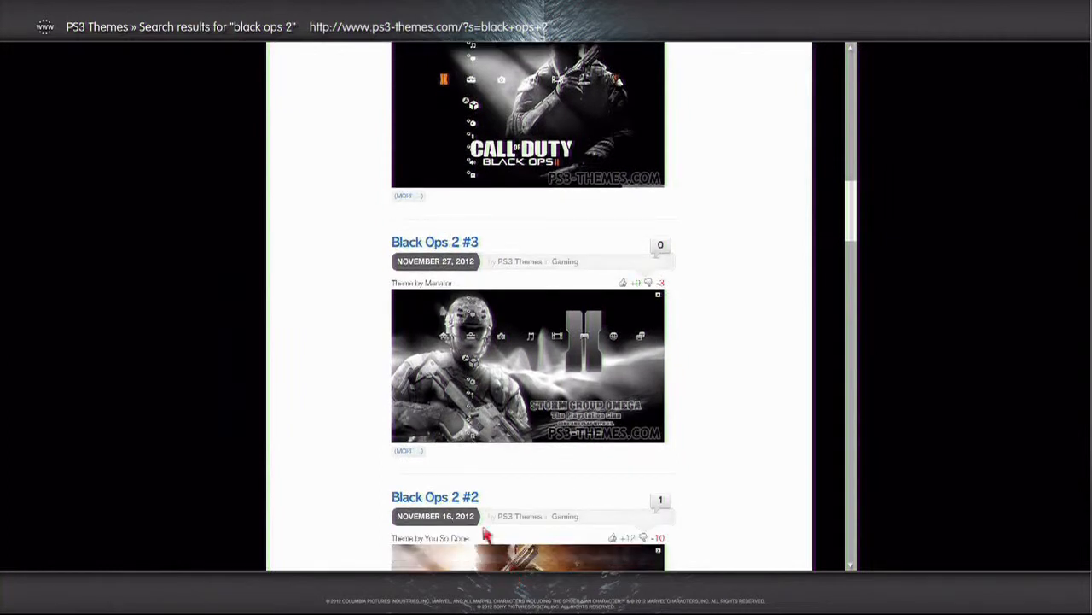
mouse_move(408, 451)
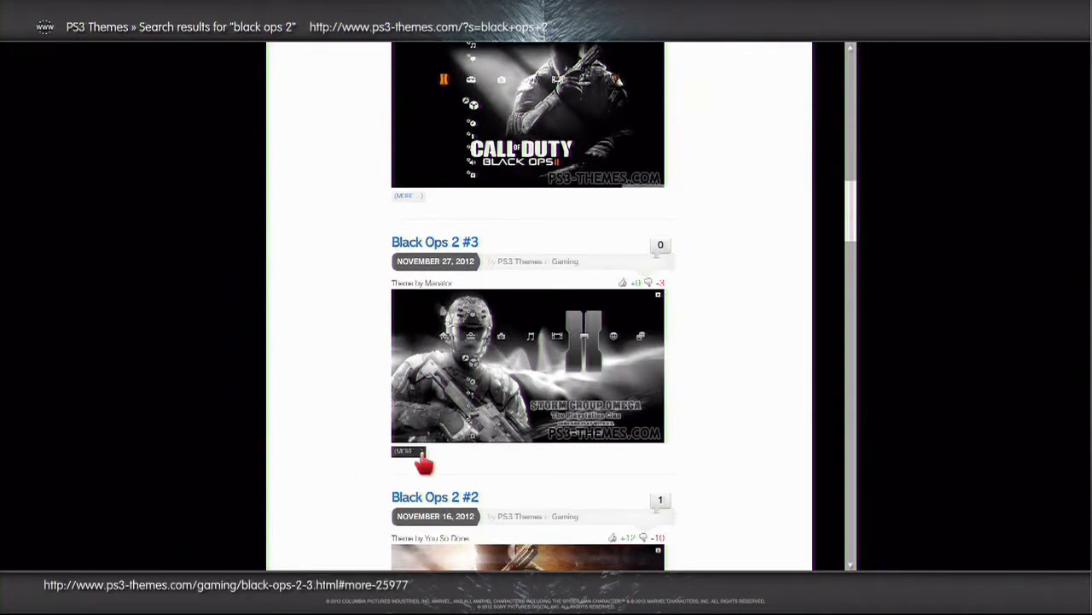
scroll(down, 3)
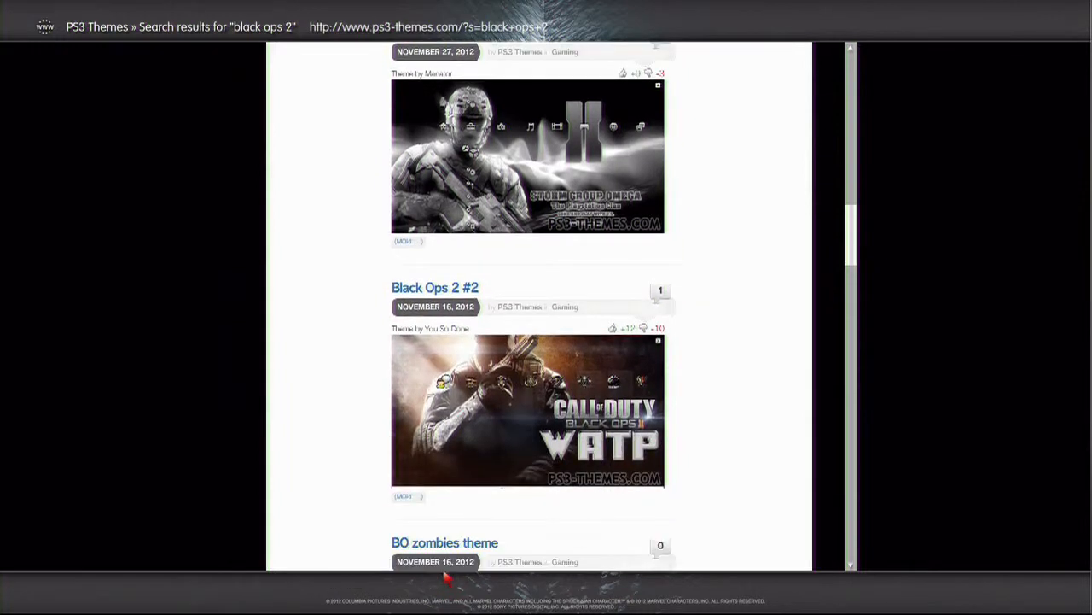
mouse_move(408, 497)
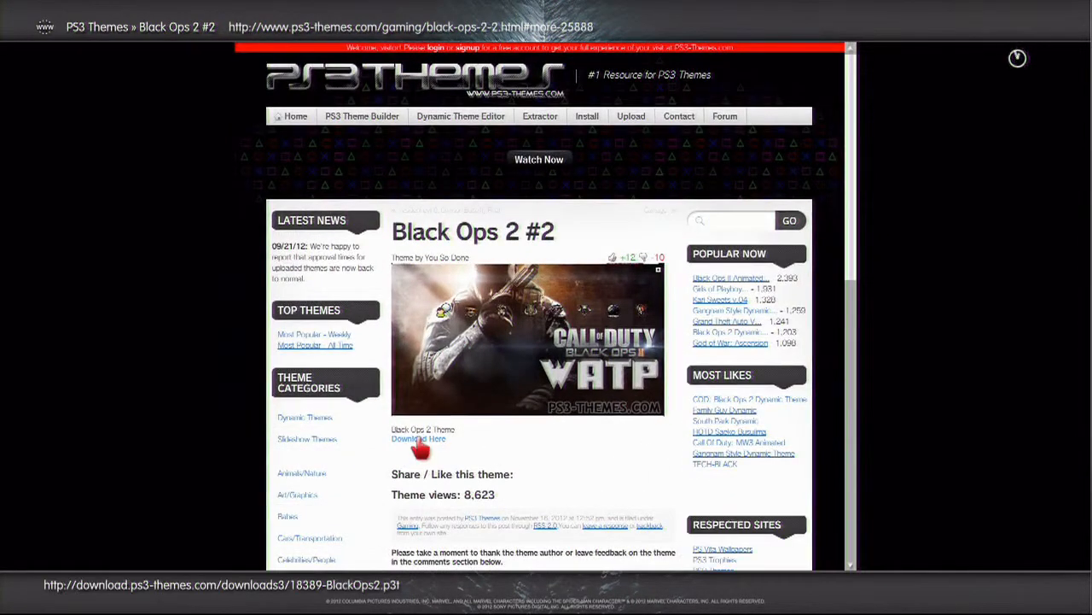
click(418, 437)
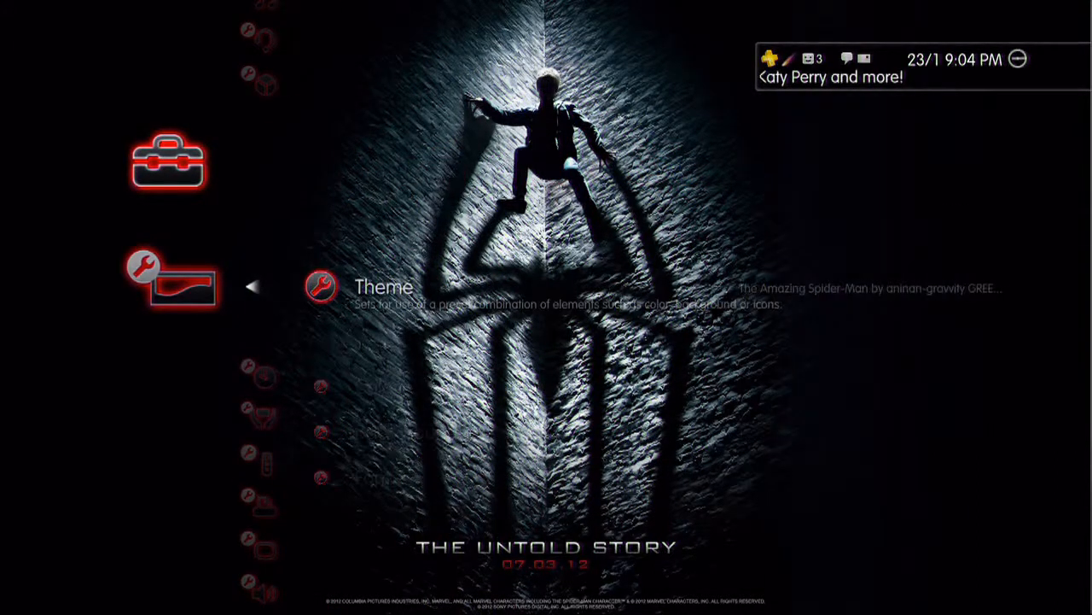
Choose COD Black Ops II from the installed themes and apply it to the XMB
click(384, 287)
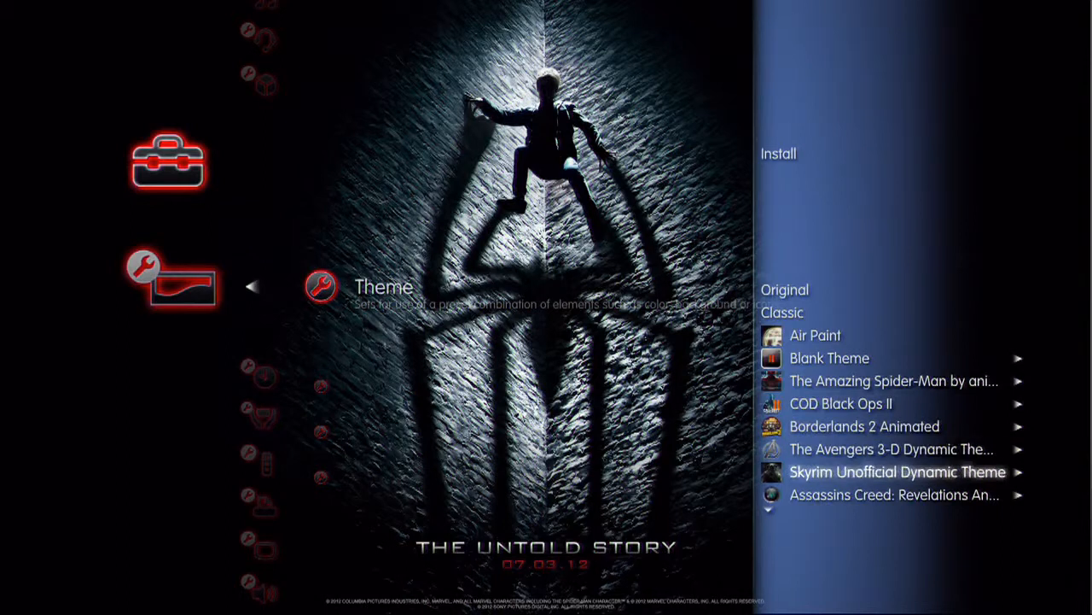
scroll(down, 3)
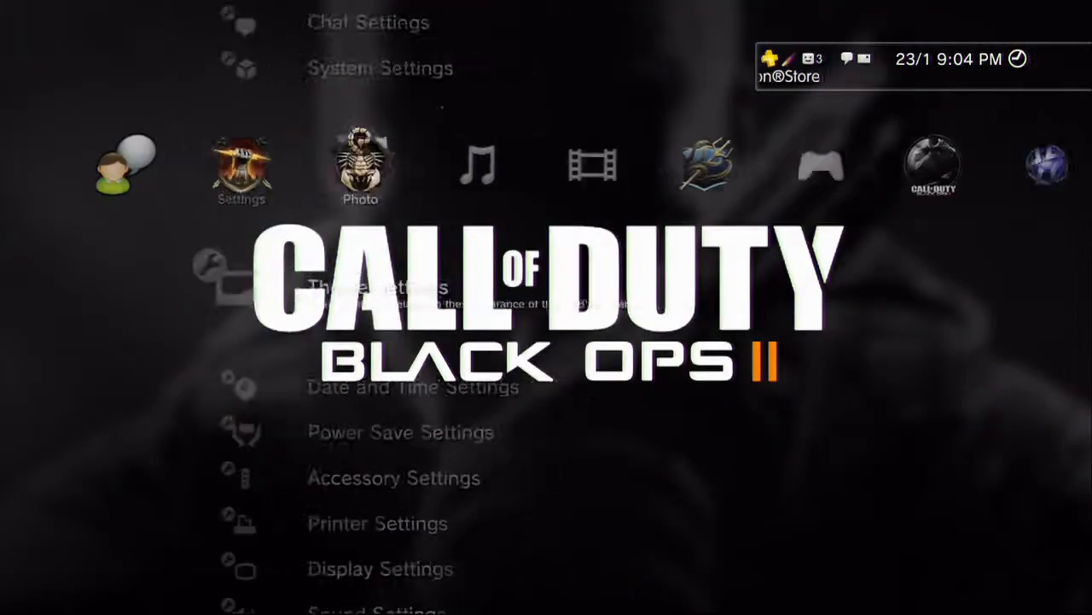
scroll(right, 3)
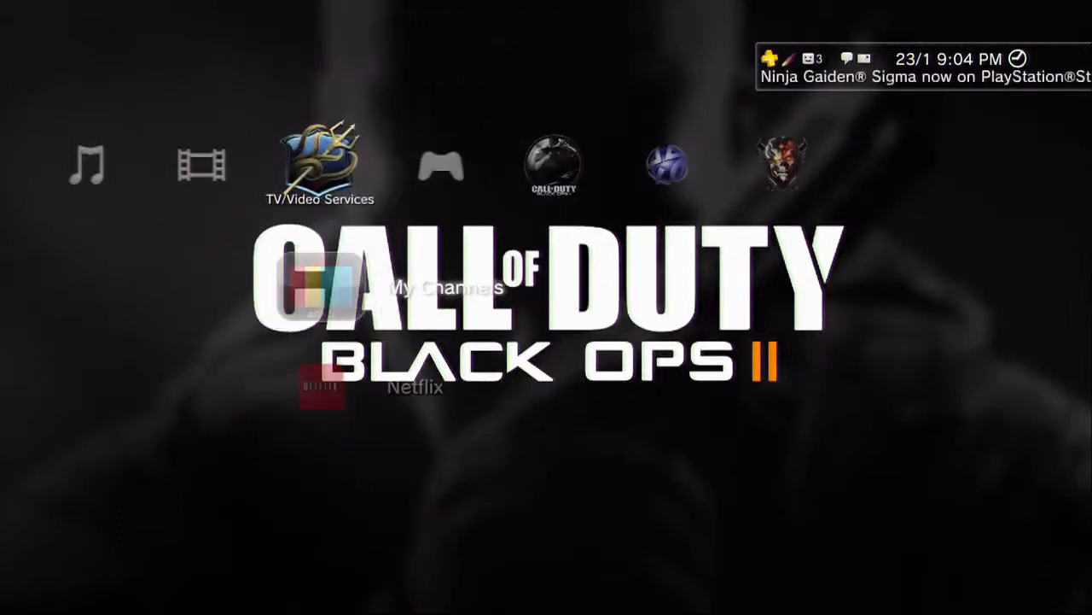